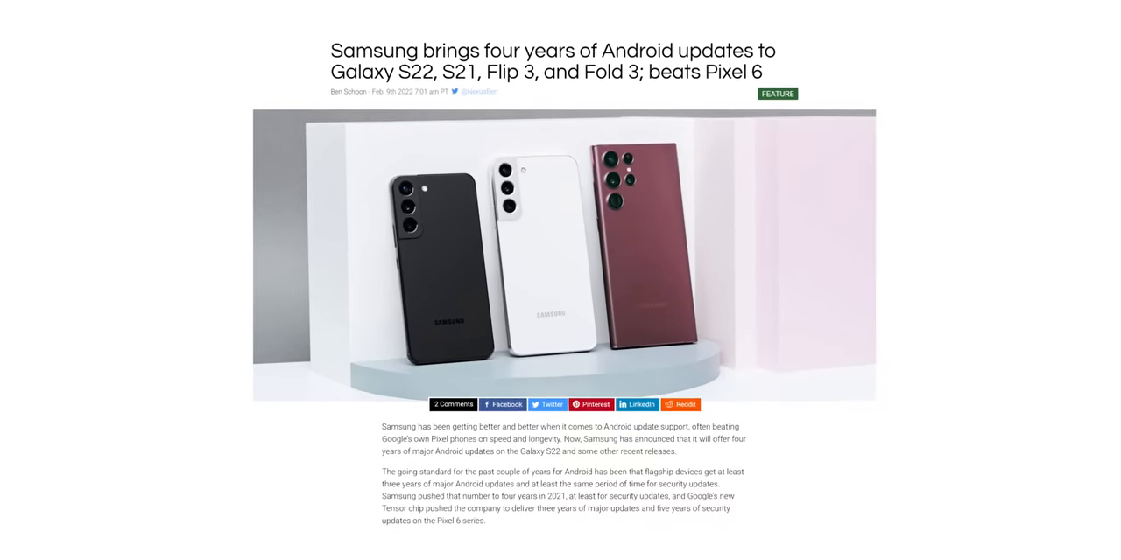
pyautogui.scroll(-3)
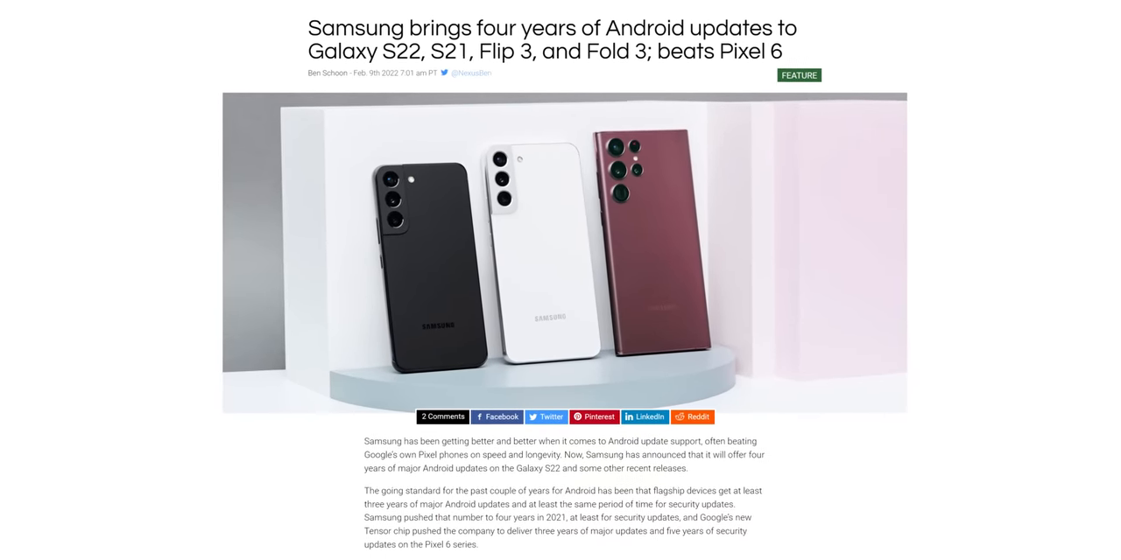
pyautogui.scroll(3)
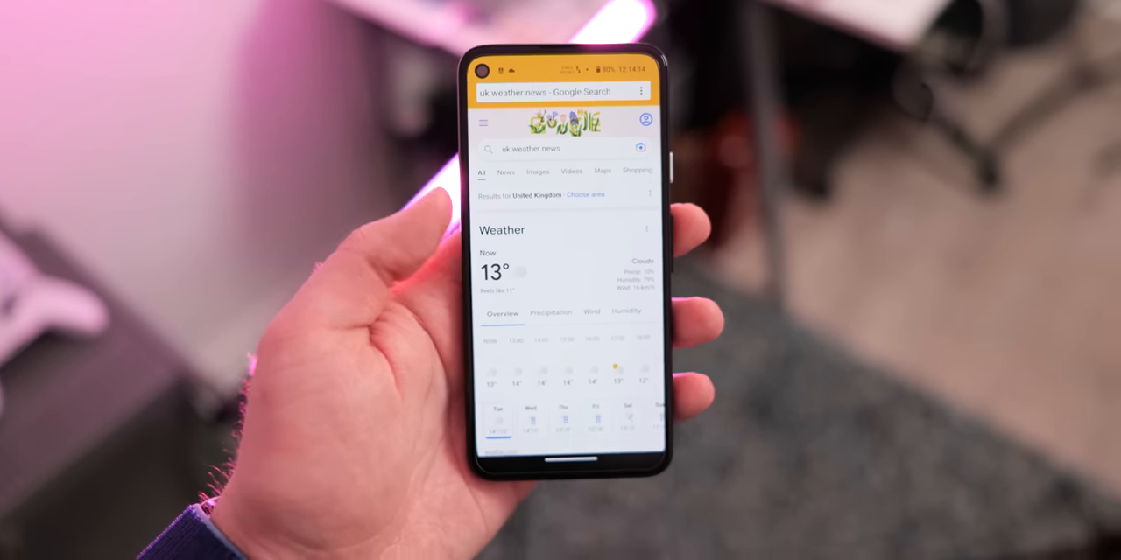
pyautogui.scroll(-3)
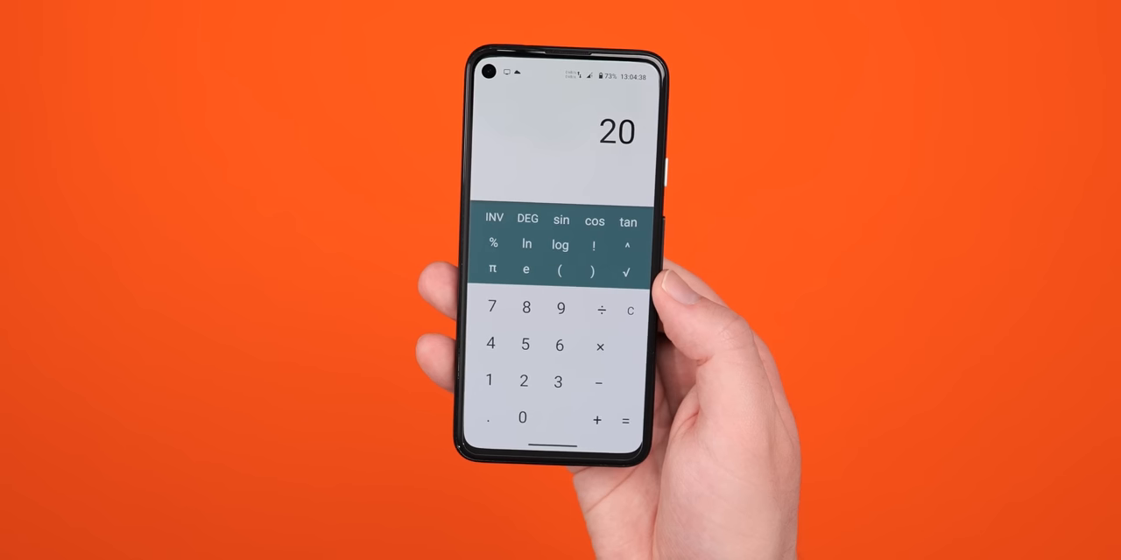
pyautogui.click(598, 347)
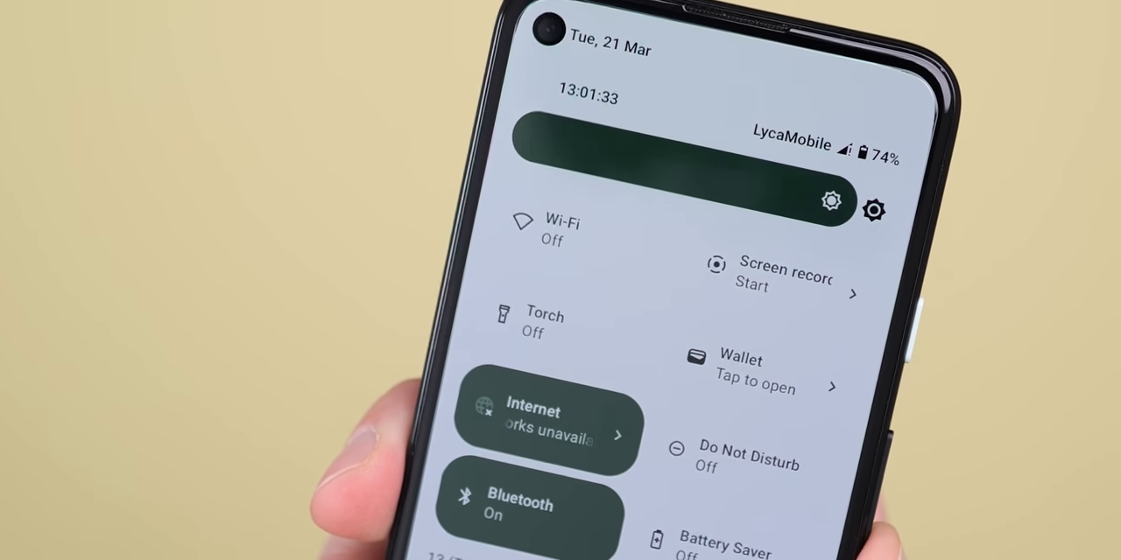
pyautogui.click(546, 234)
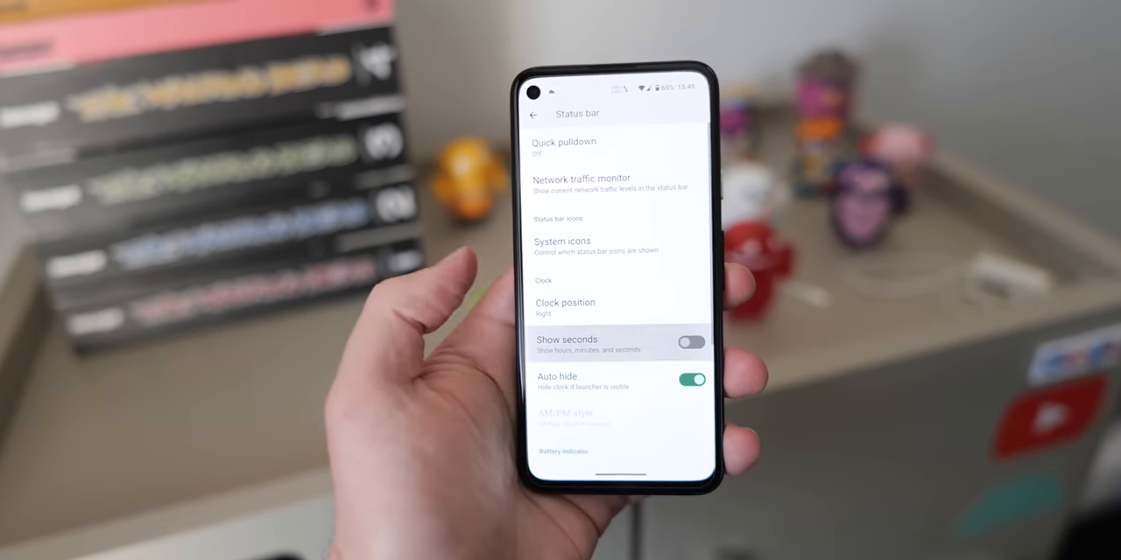
pyautogui.click(701, 398)
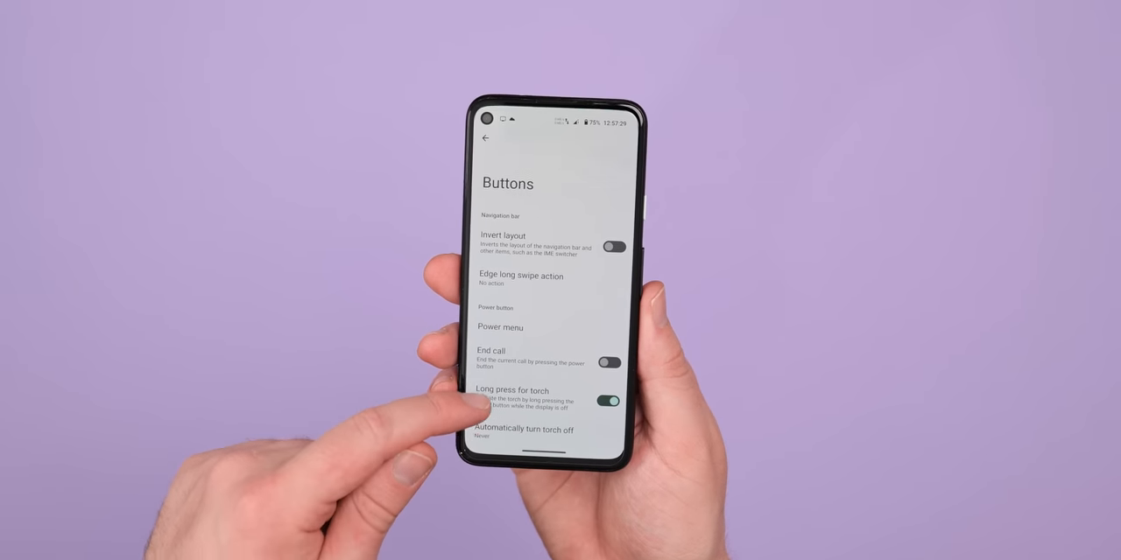
pyautogui.scroll(-3)
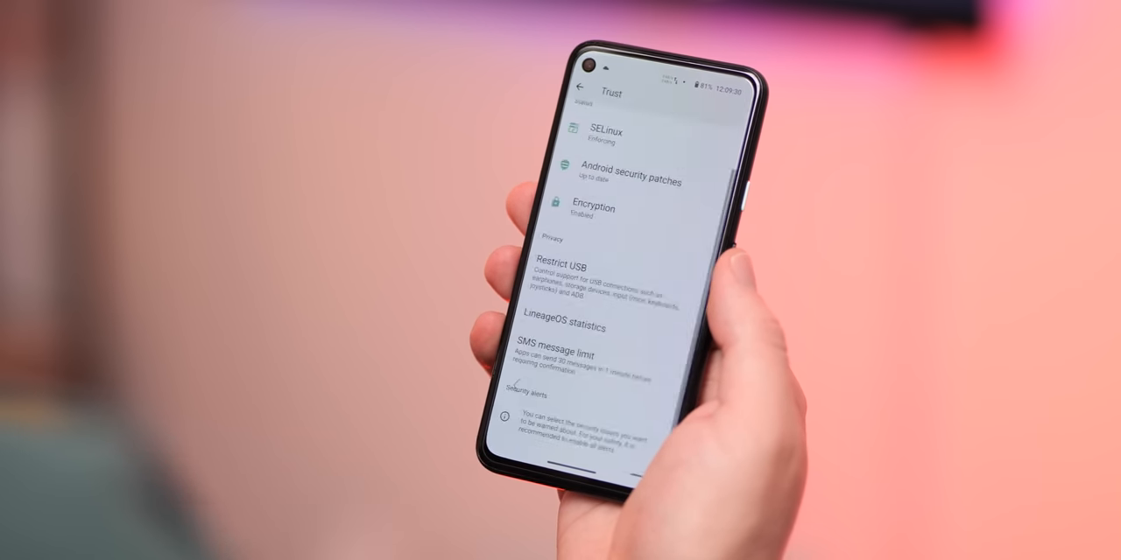
pyautogui.click(567, 358)
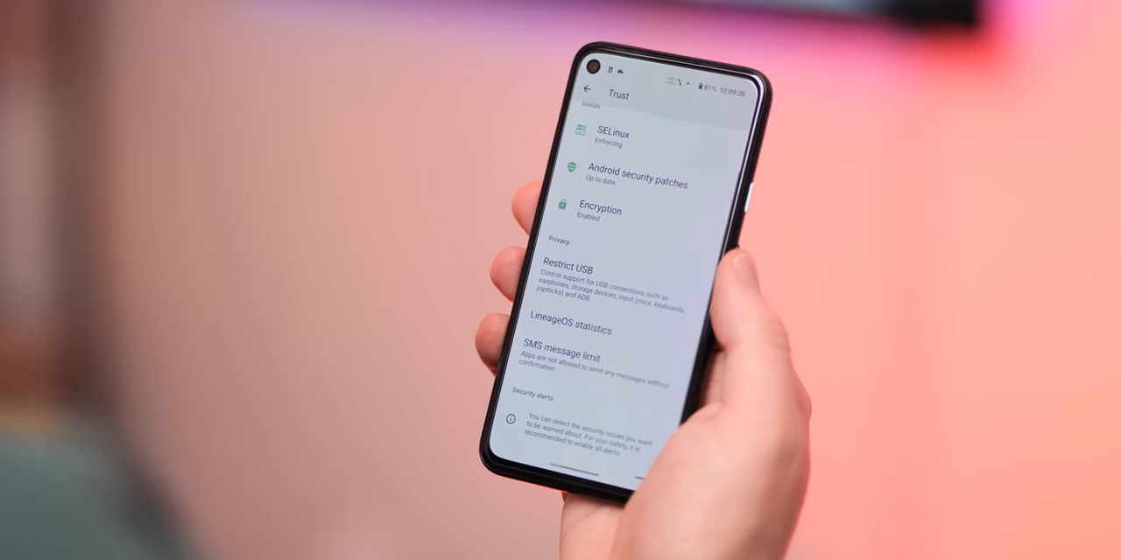
pyautogui.click(568, 271)
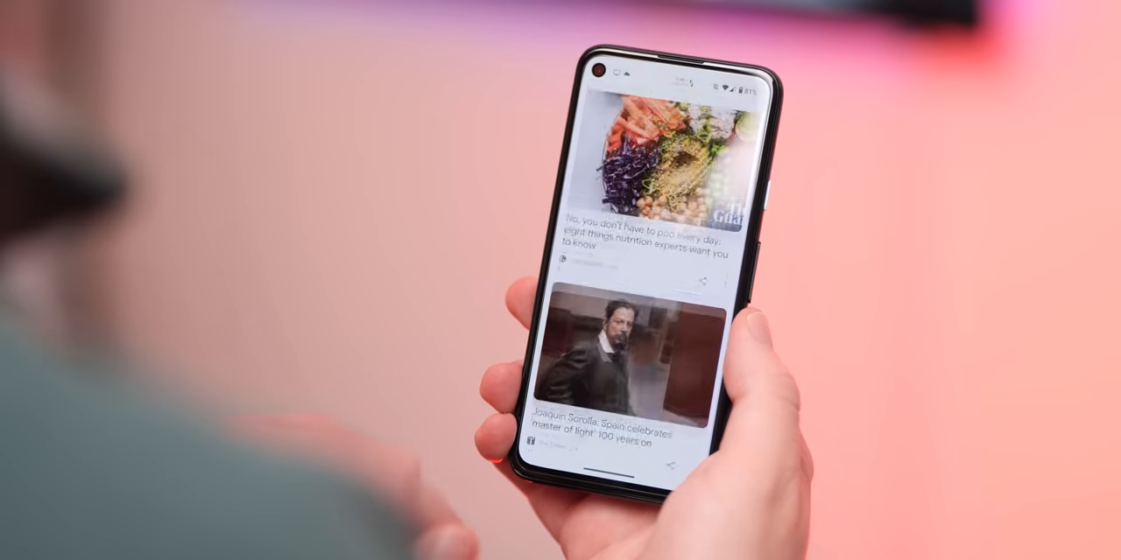
pyautogui.scroll(-3)
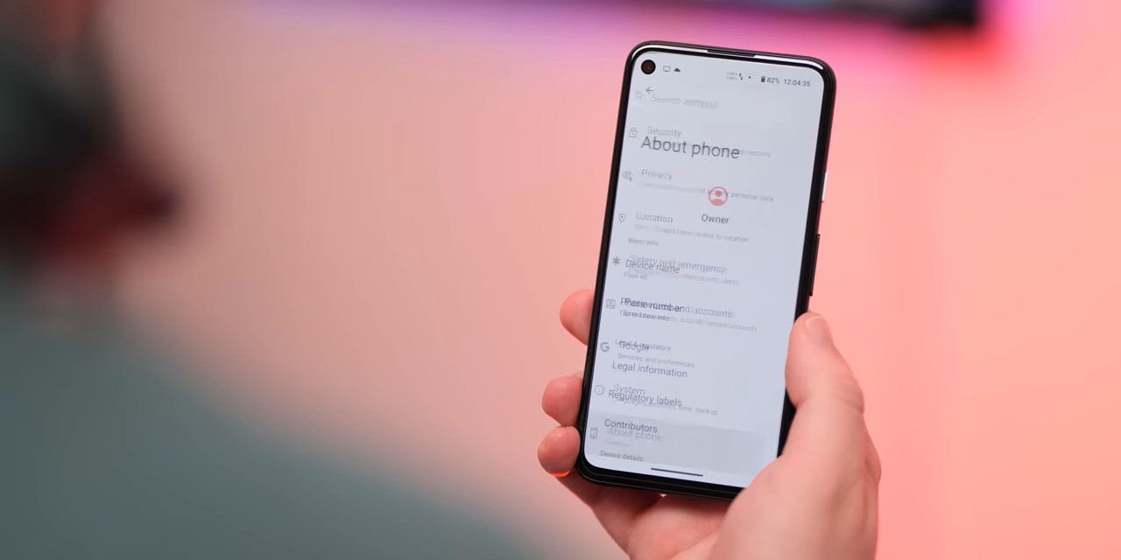
pyautogui.scroll(-3)
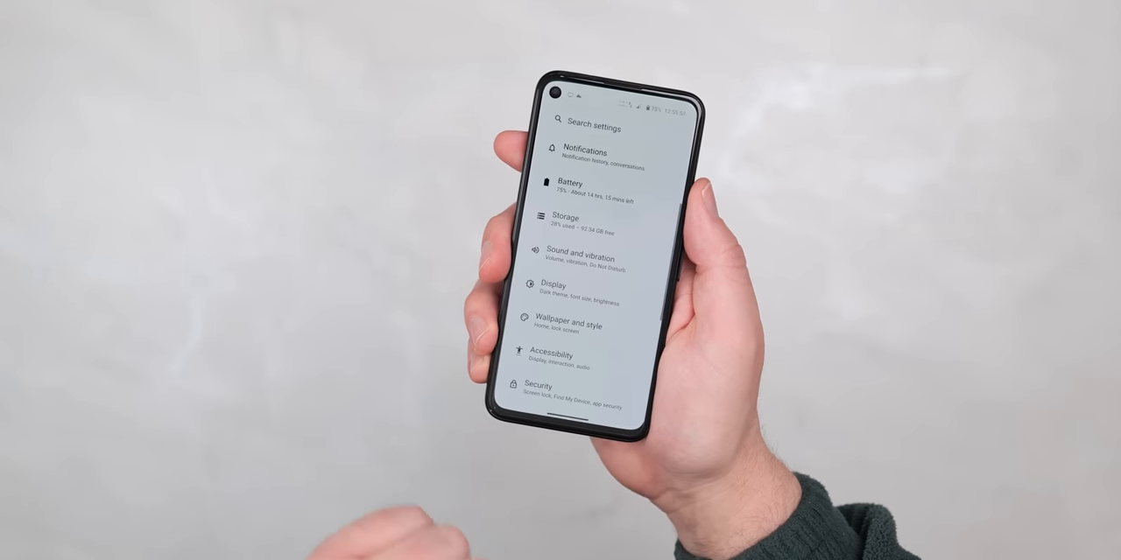
pyautogui.scroll(-3)
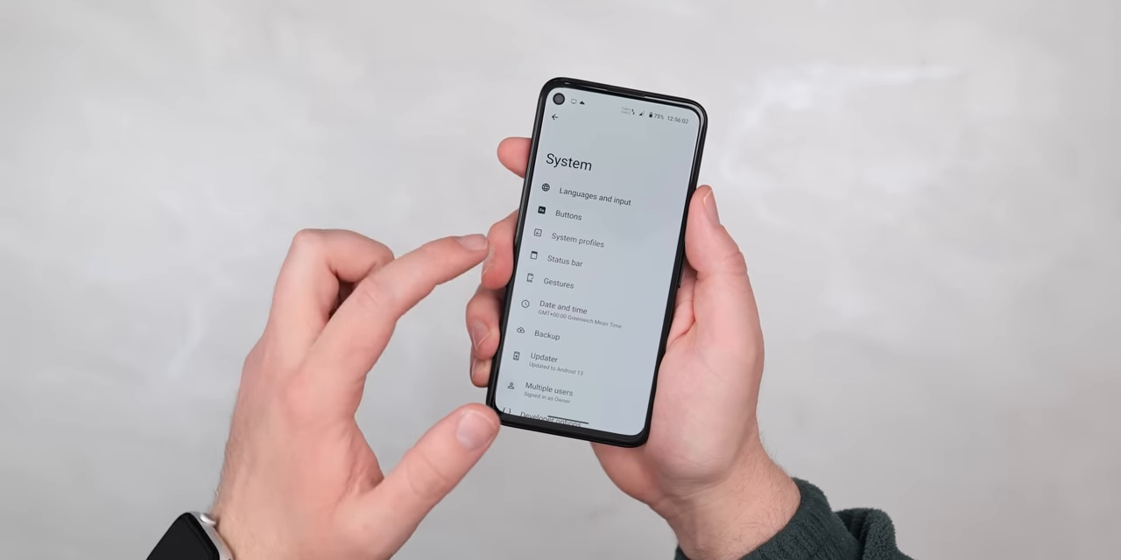
pyautogui.click(566, 261)
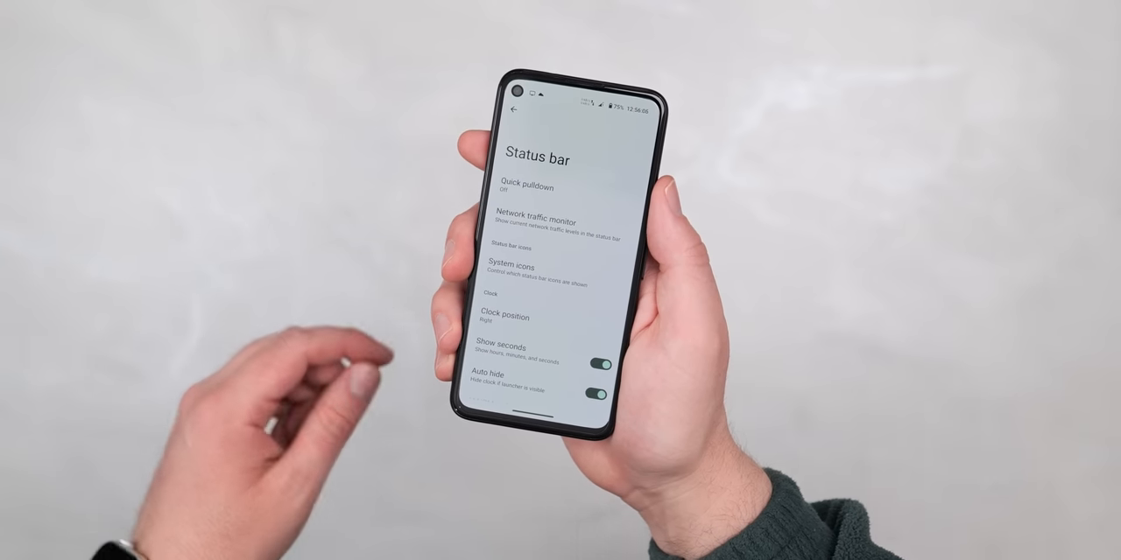
pyautogui.scroll(-3)
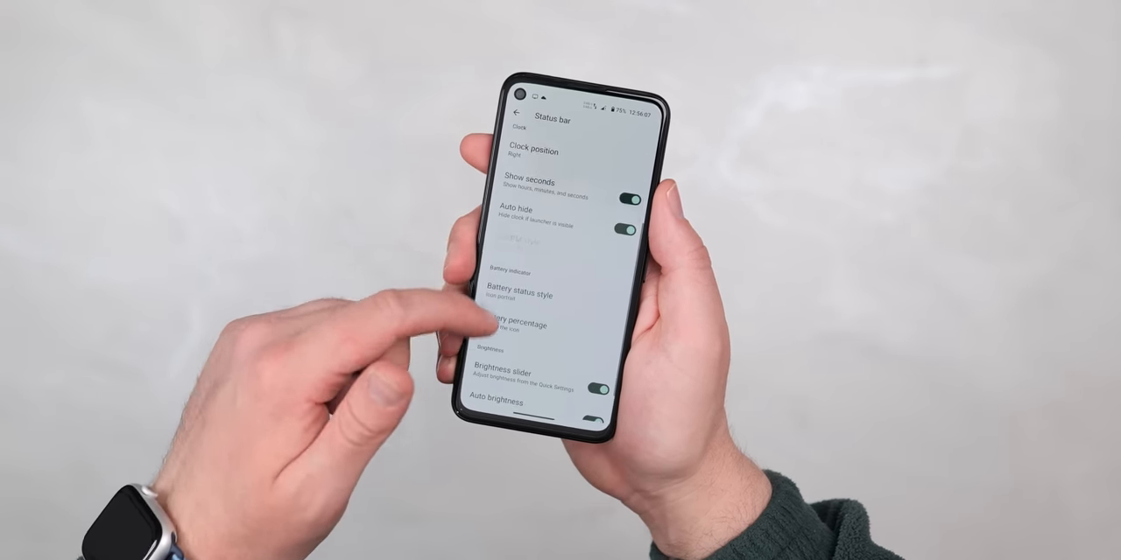